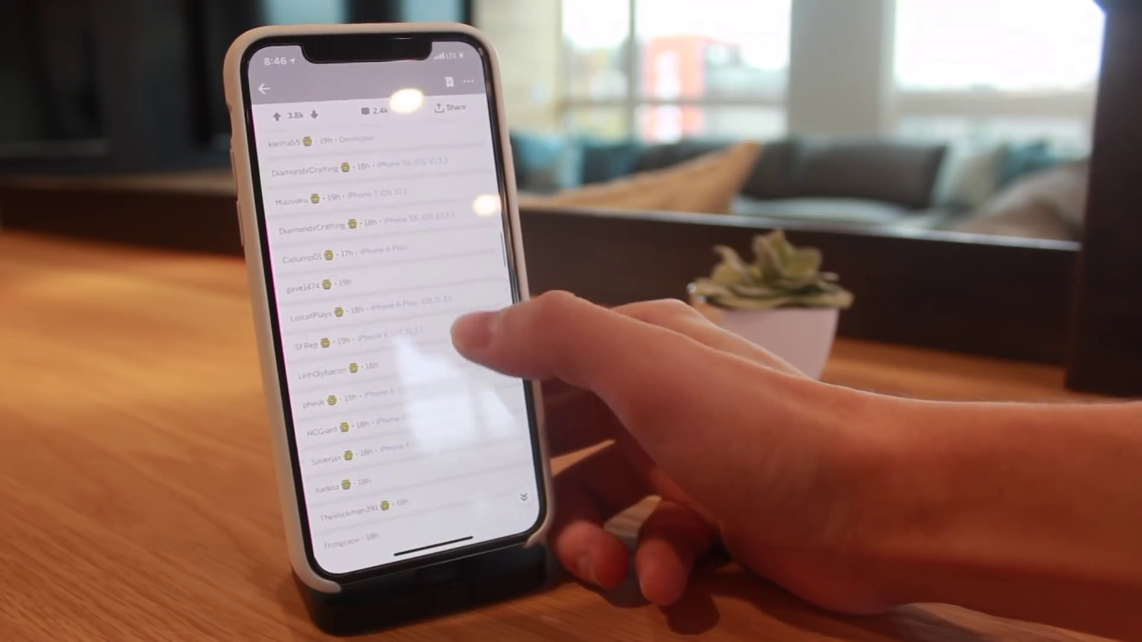
scroll("down", 3)
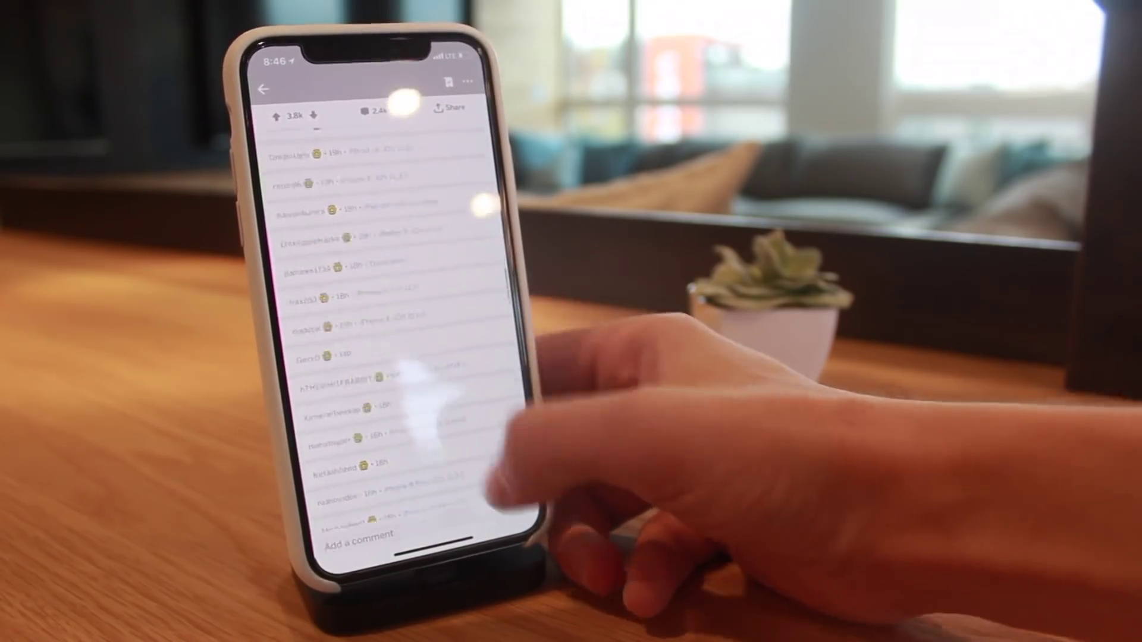